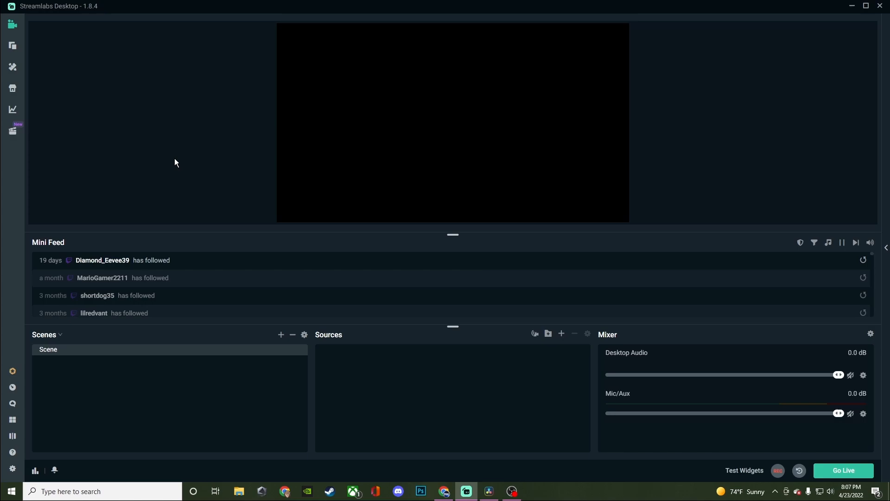
mouse_move(179, 169)
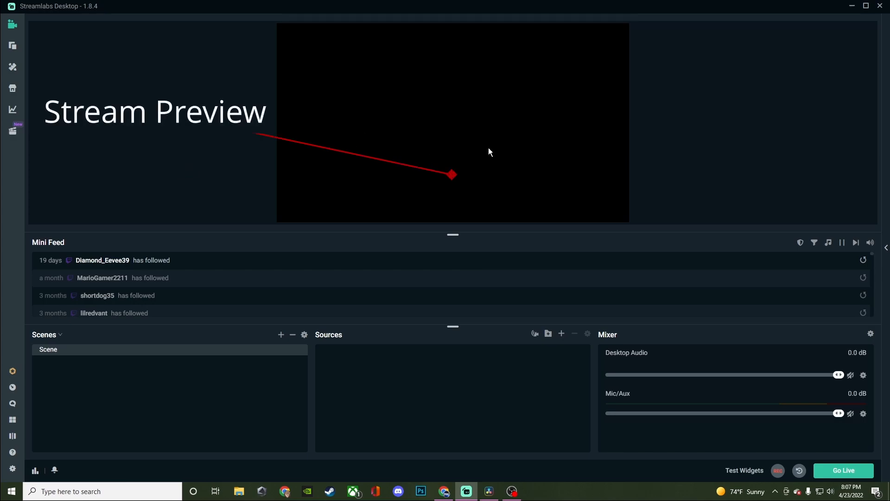
mouse_move(420, 128)
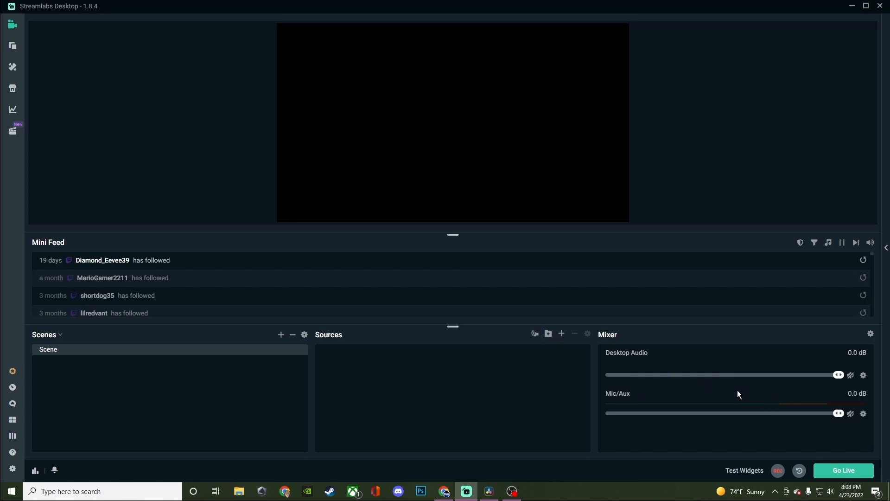
mouse_move(407, 432)
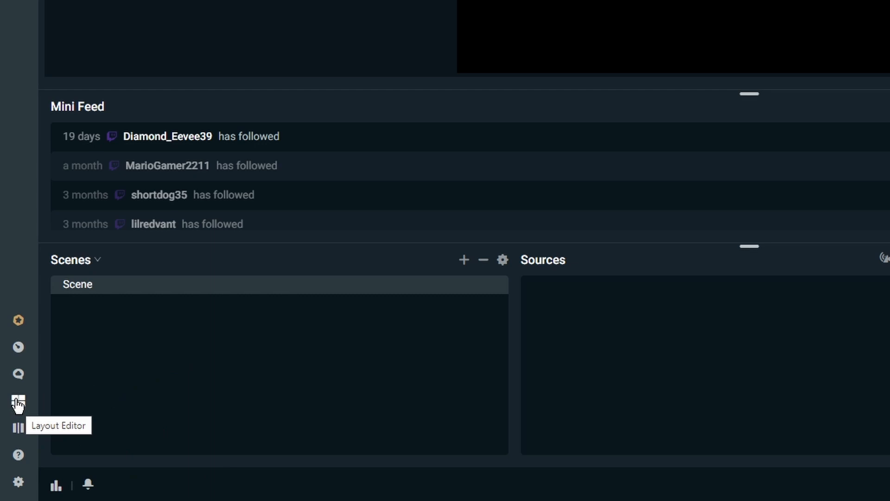
Rearrange the layout, reopen the layout editor and pick the one-large-top-panel layout
click(18, 402)
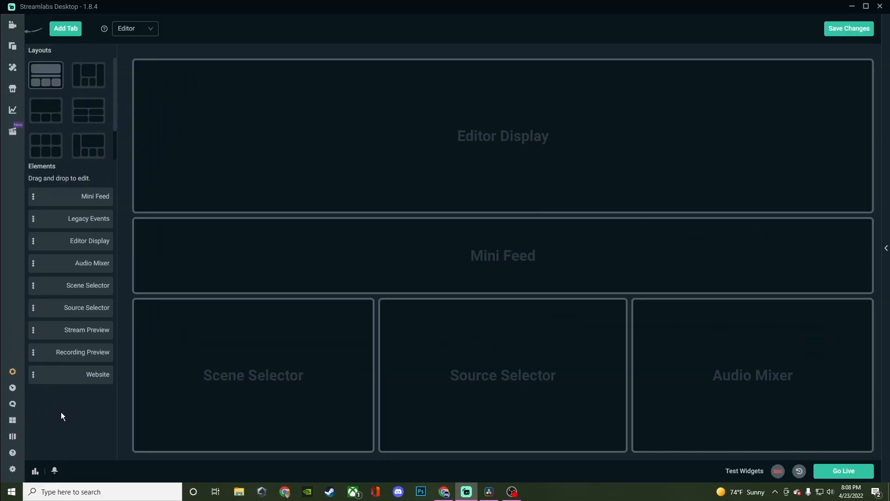
mouse_move(457, 130)
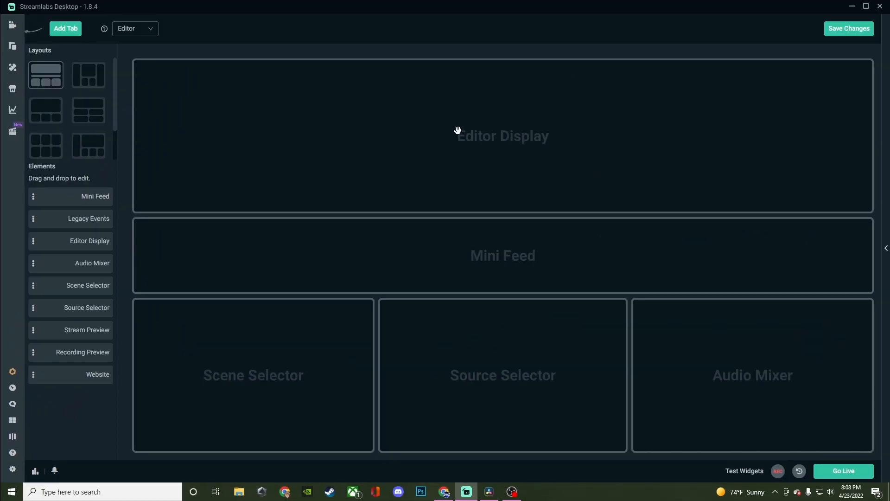
mouse_move(455, 124)
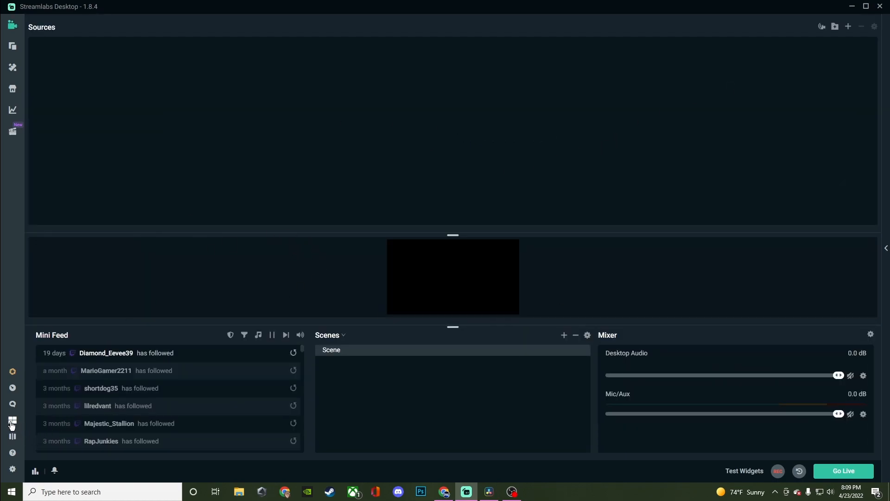
click(12, 422)
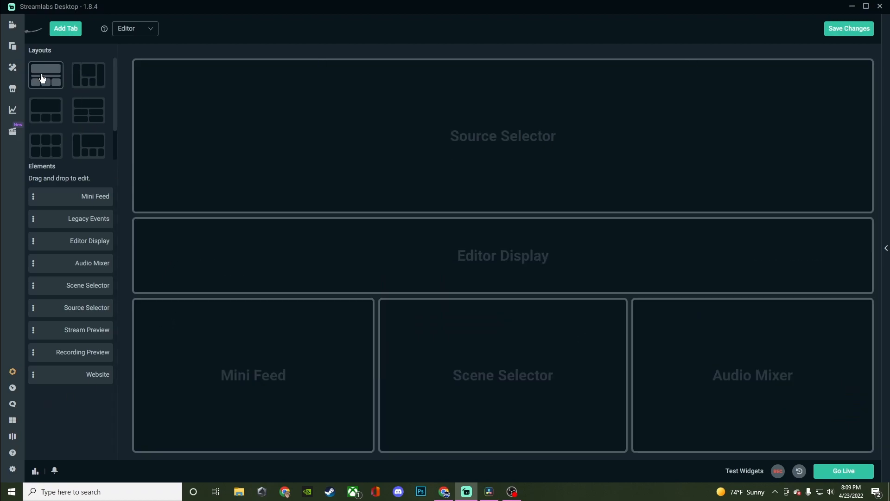
click(45, 111)
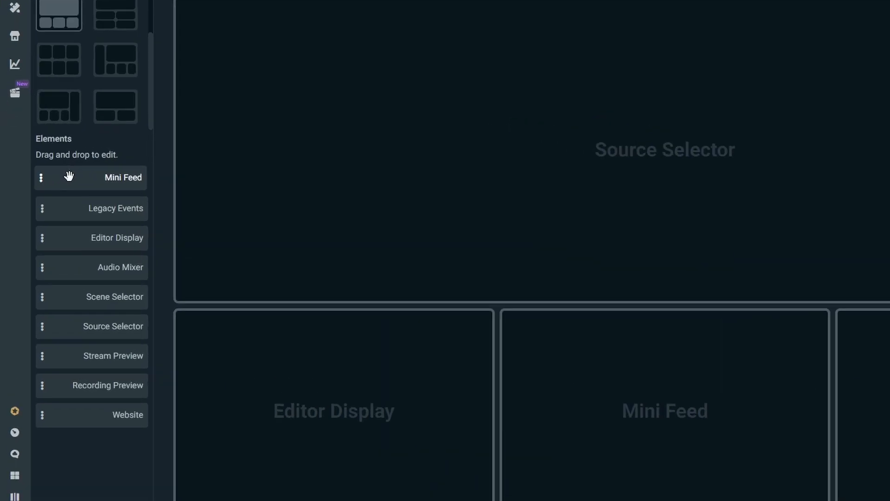
Place Legacy Events, Editor Display, Mini Feed and Scene Selector, then save the layout
scroll(down, 3)
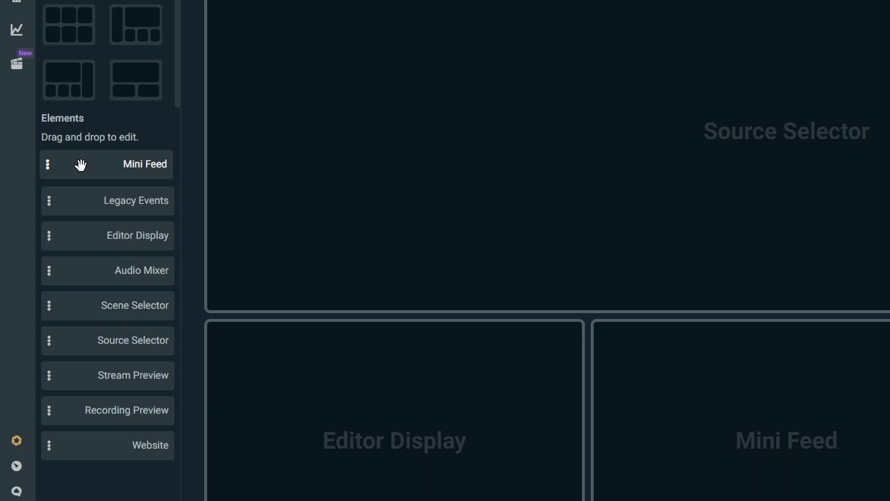
mouse_move(83, 167)
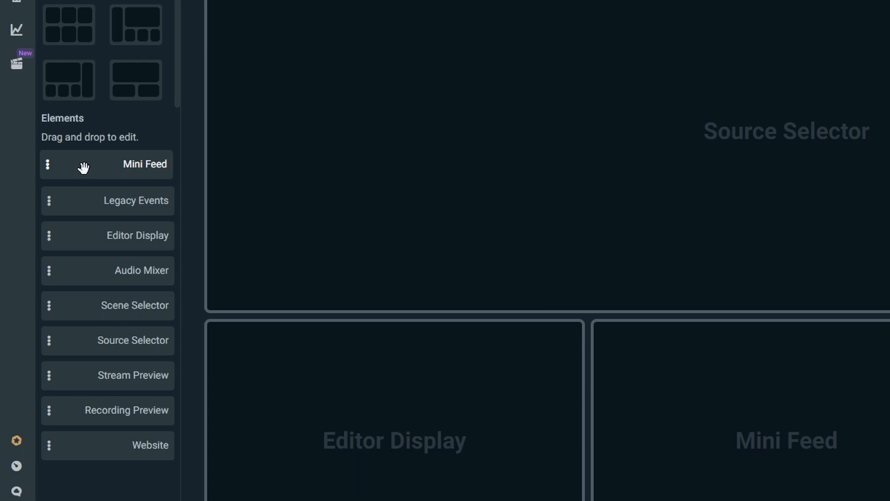
mouse_move(92, 281)
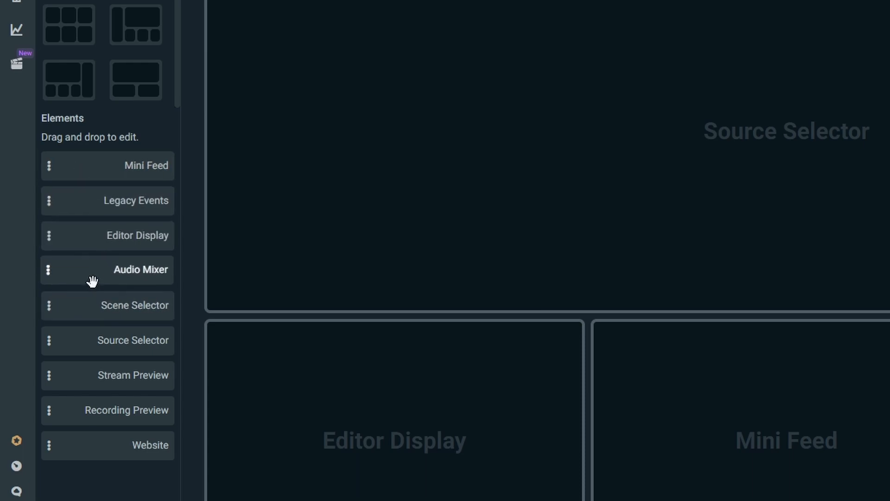
mouse_move(102, 434)
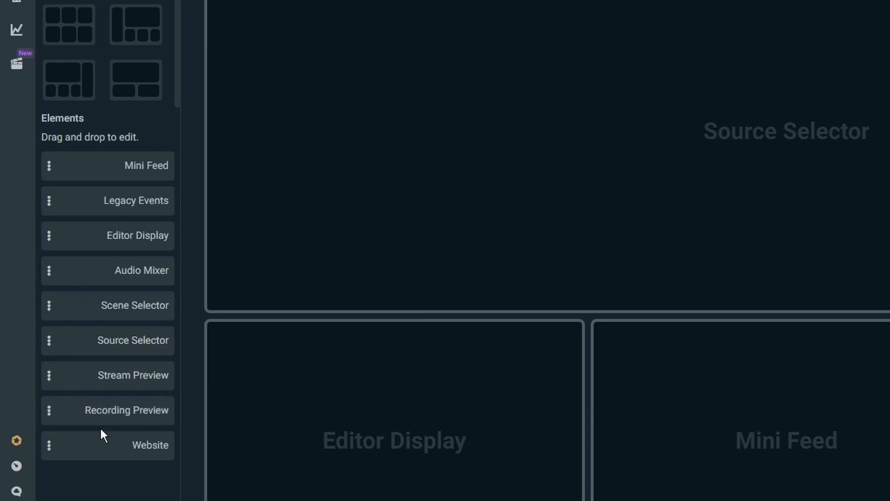
mouse_move(102, 409)
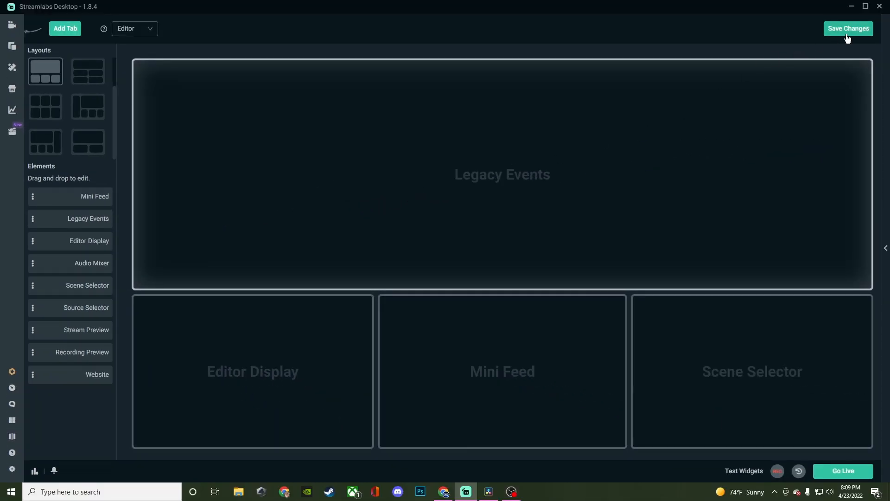
click(848, 28)
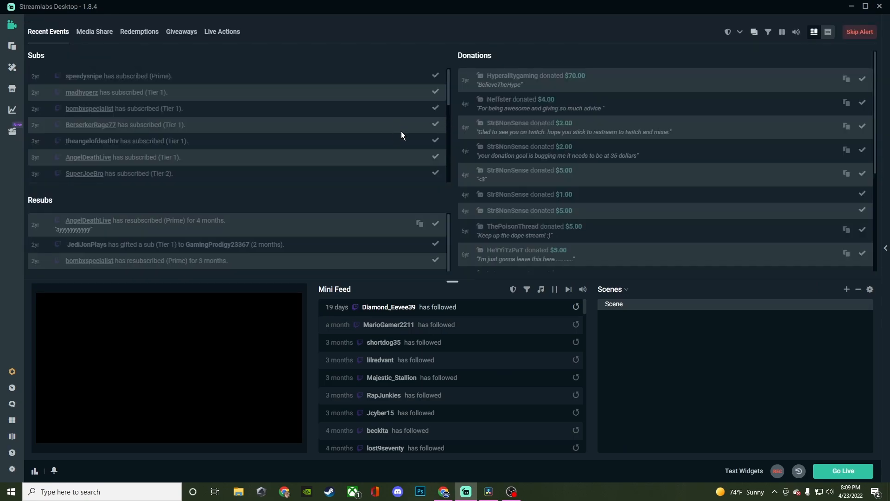
mouse_move(11, 420)
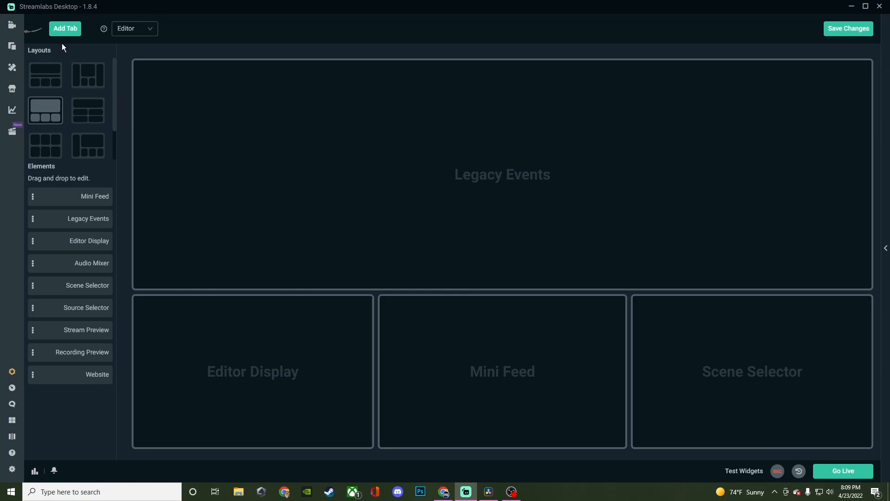
mouse_move(51, 81)
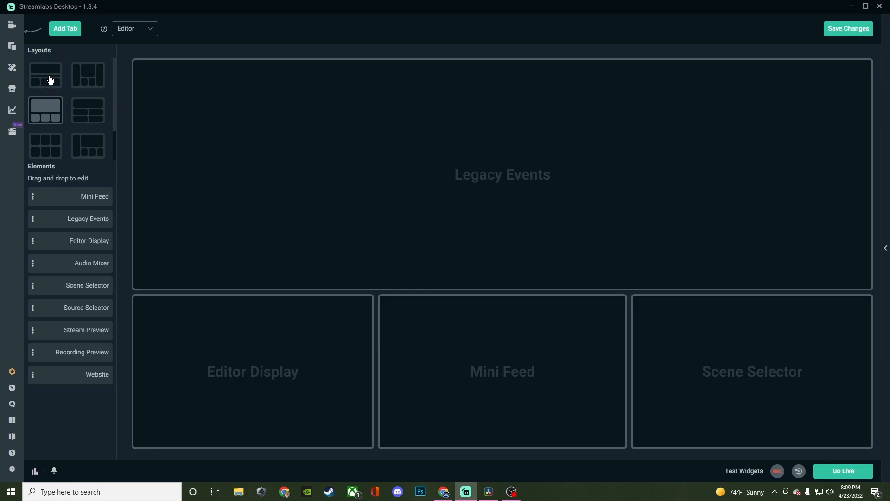
mouse_move(69, 218)
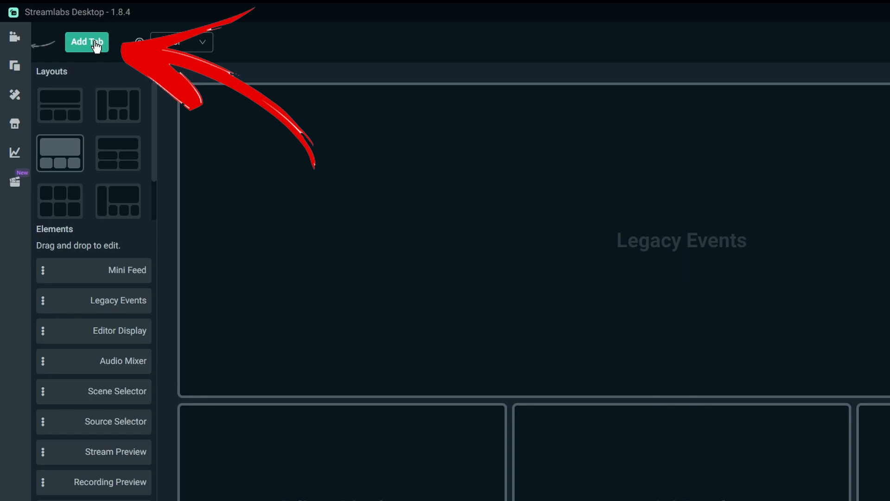
Add a new editor tab with the heart icon, named '2'
click(87, 42)
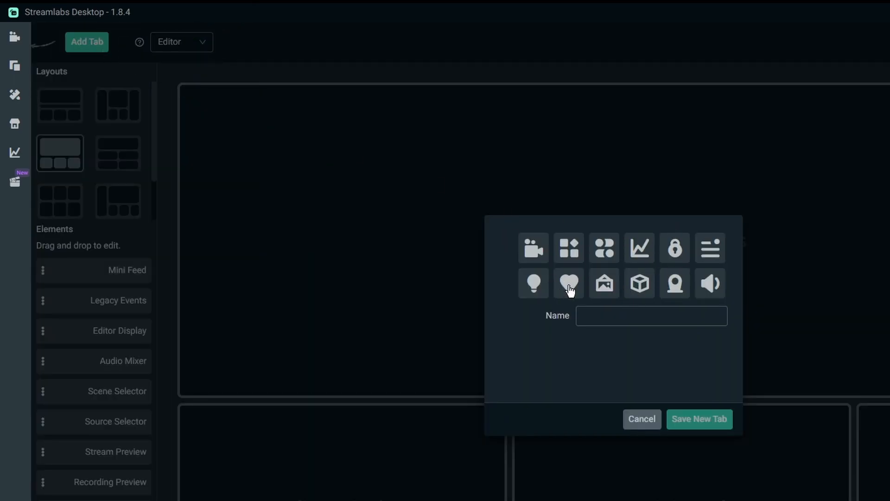
click(569, 283)
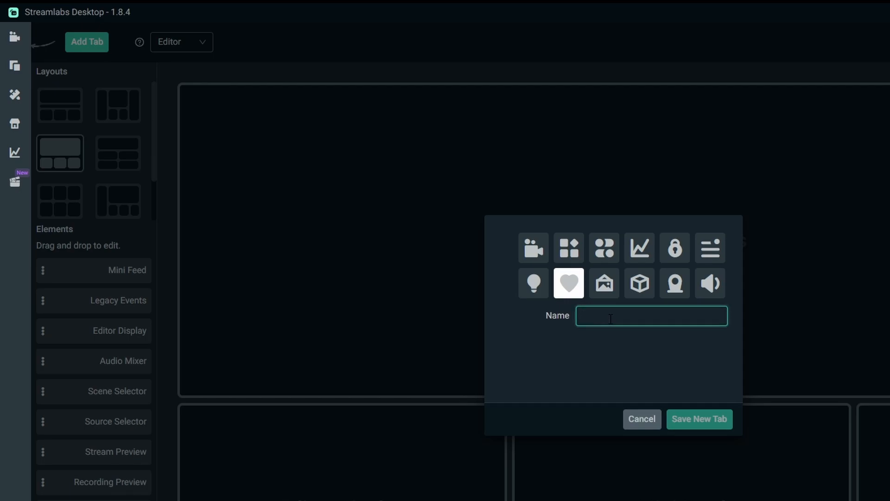
text(2)
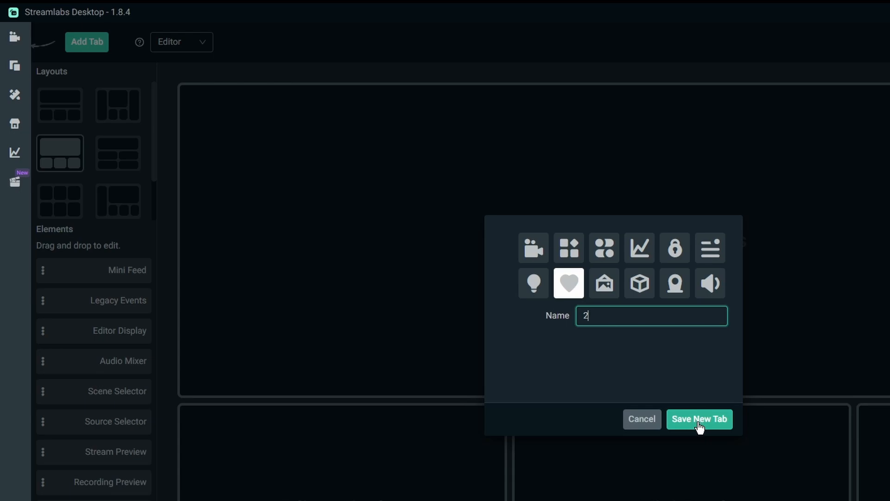
click(698, 420)
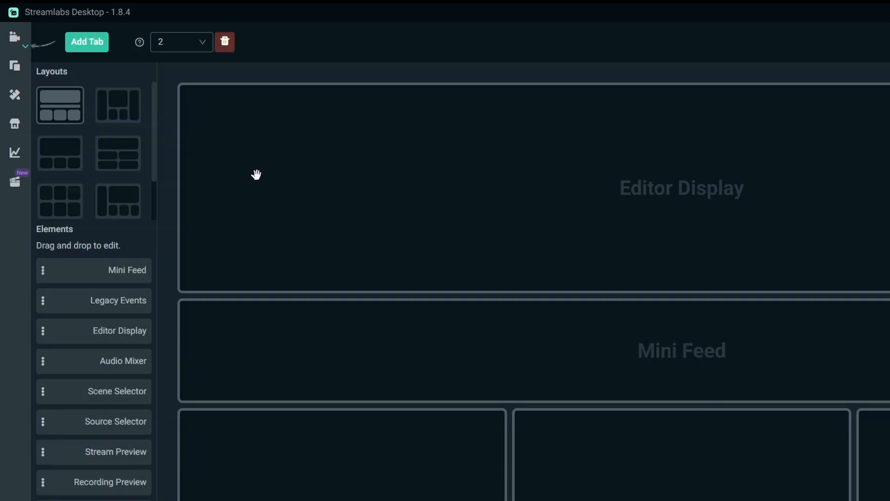
Choose a layout for tab 2 and switch to it from the tab list
click(59, 153)
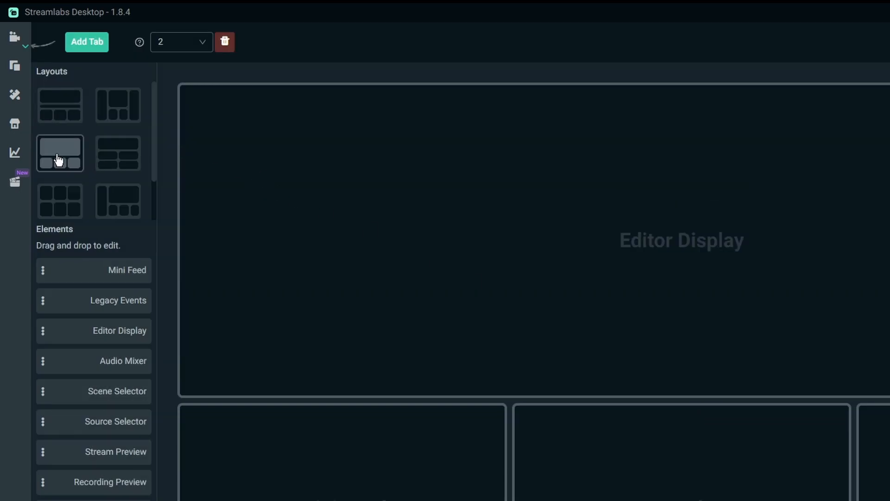
click(181, 41)
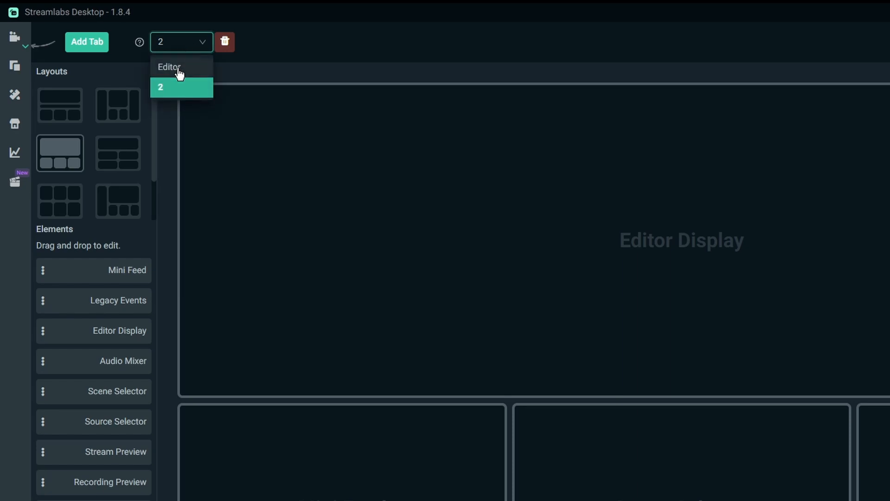
click(169, 67)
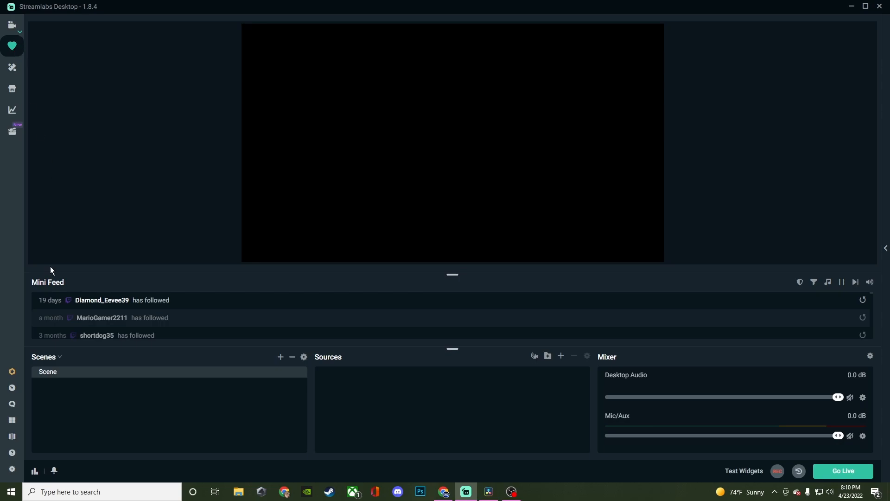
Switch from tab 2 back to the Editor tab and open its layout editor
click(11, 25)
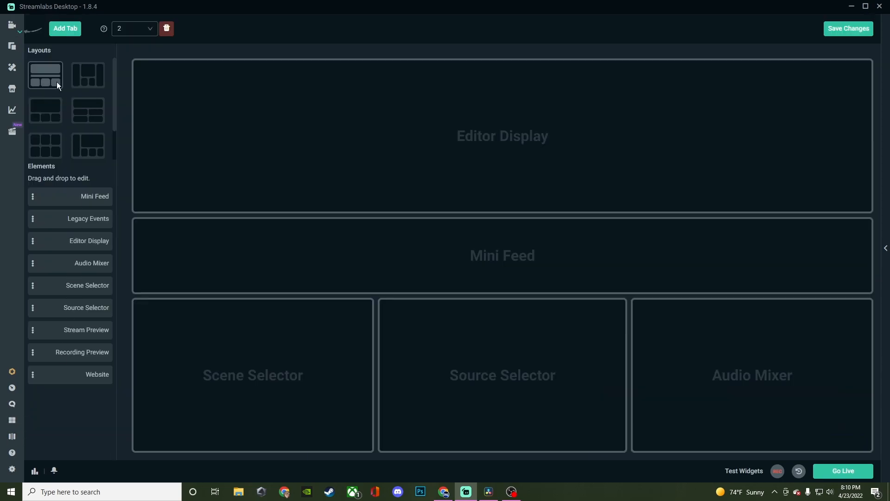
click(134, 29)
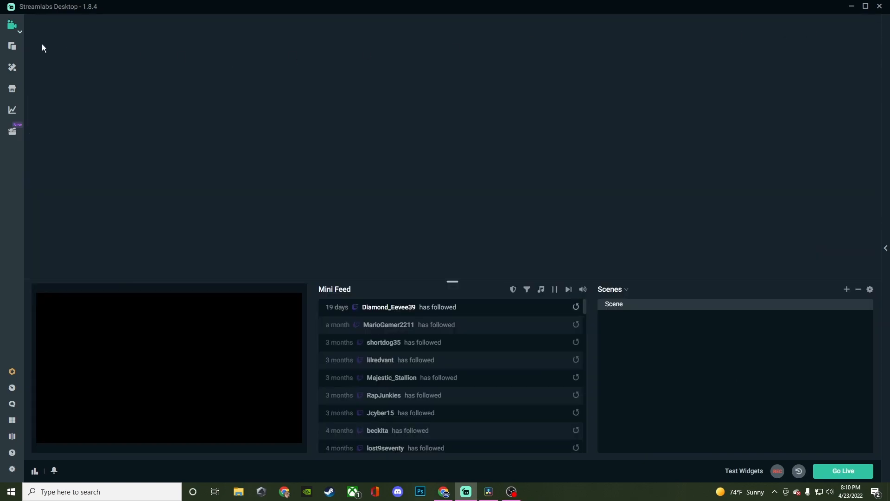
click(12, 45)
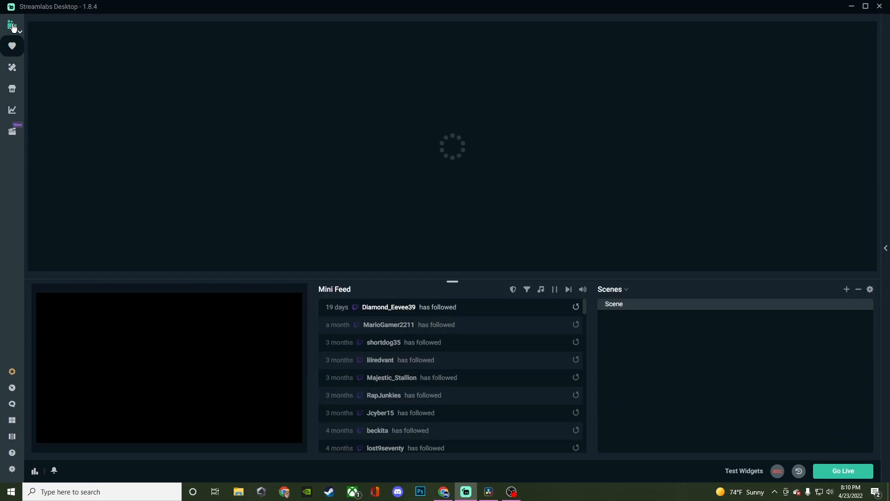
click(12, 25)
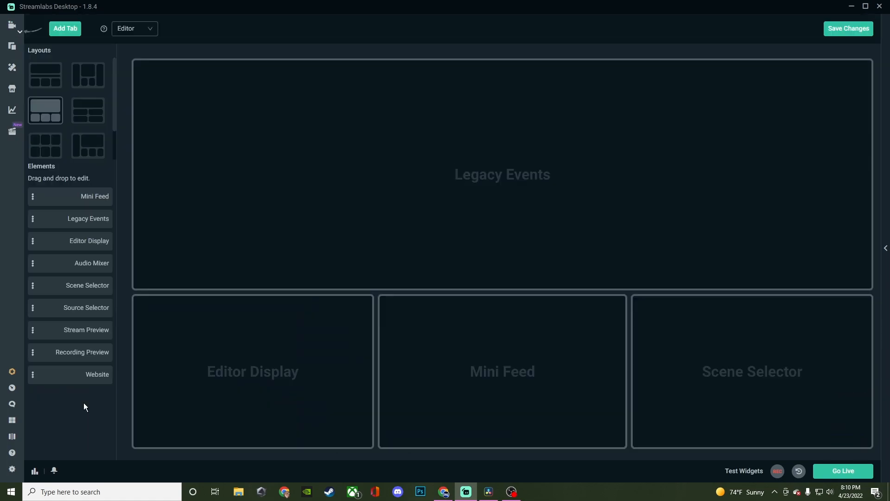